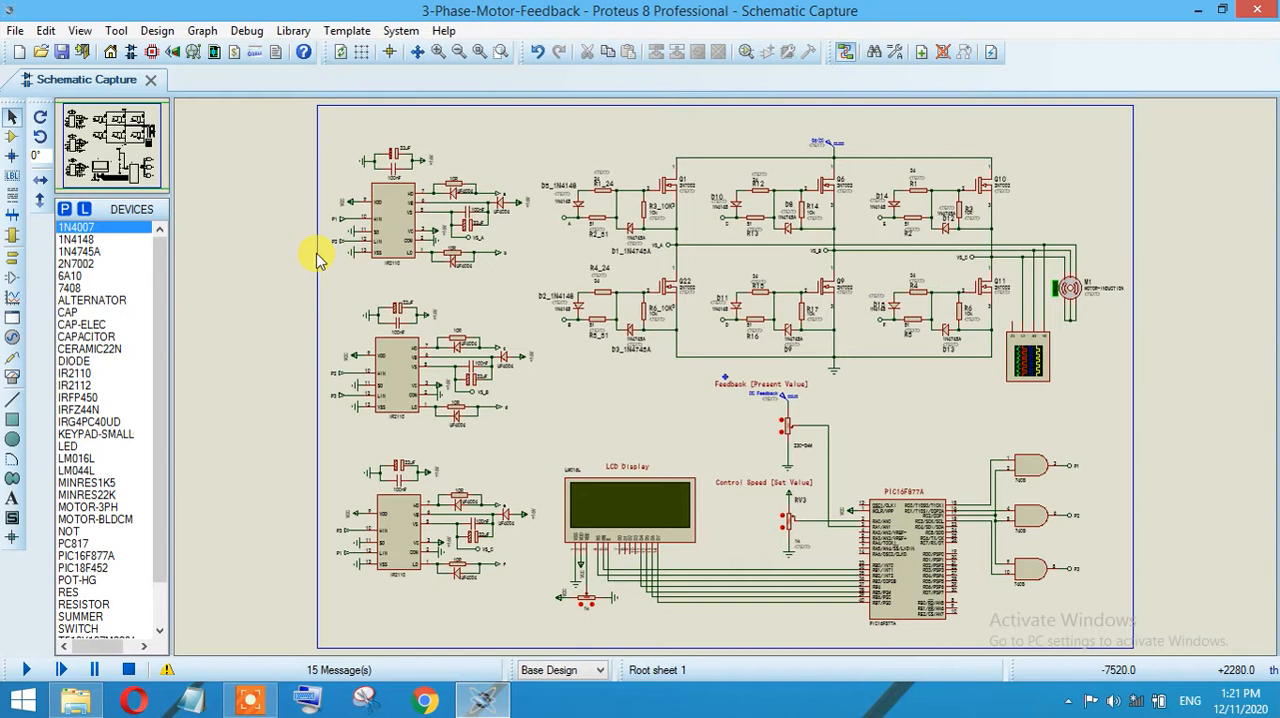
Highlight the LCD/feedback/microcontroller section, the three driver ICs and the Feedback (Present Value) potentiometer
drag(316, 250, 660, 404)
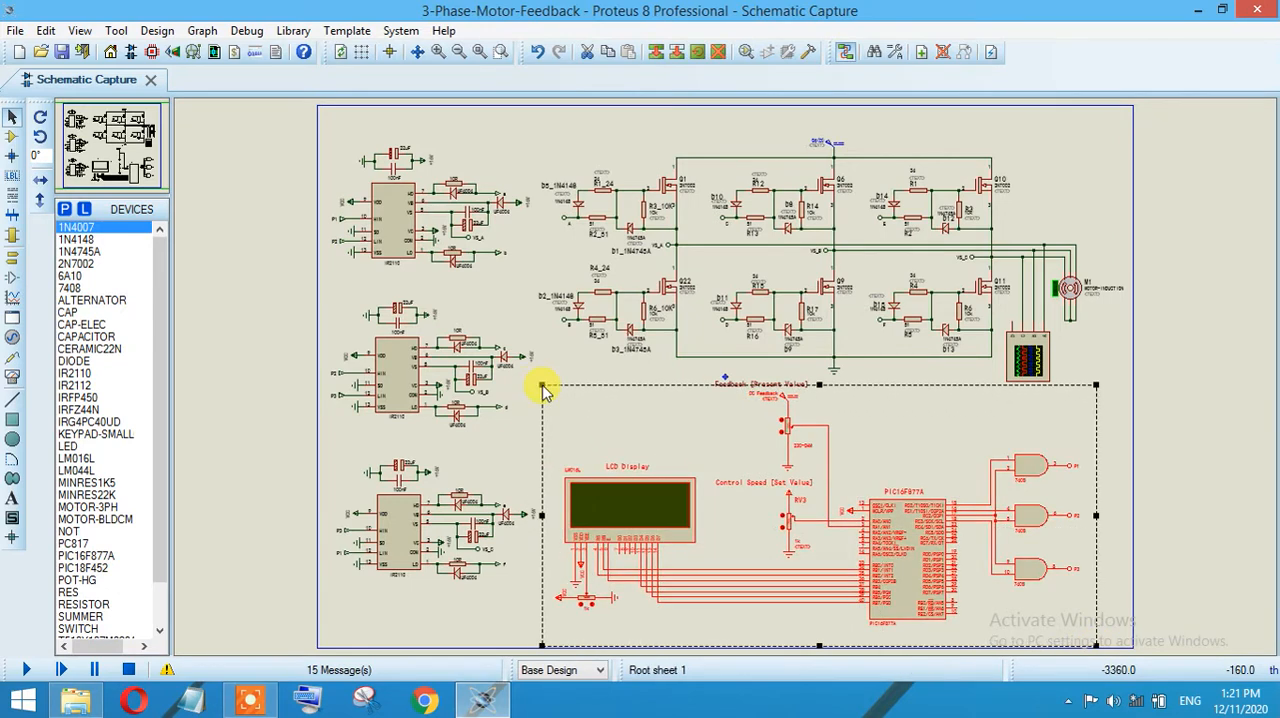
drag(540, 388, 844, 560)
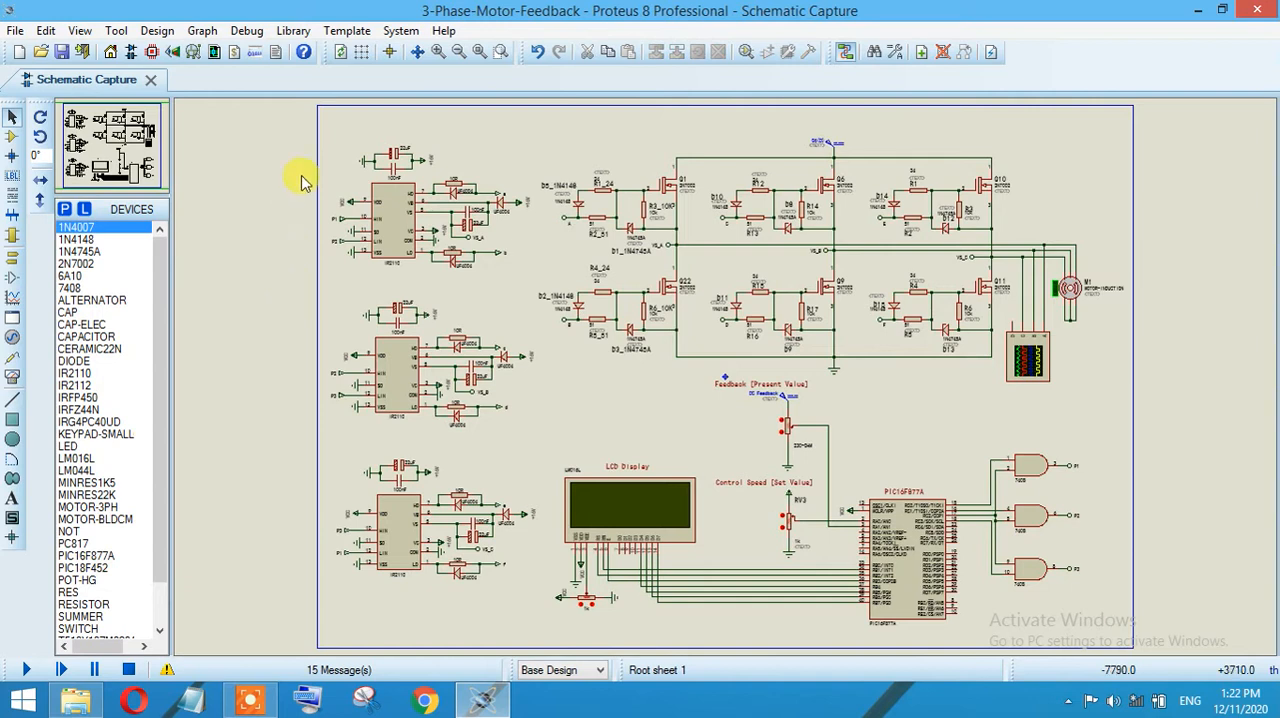
drag(300, 180, 536, 604)
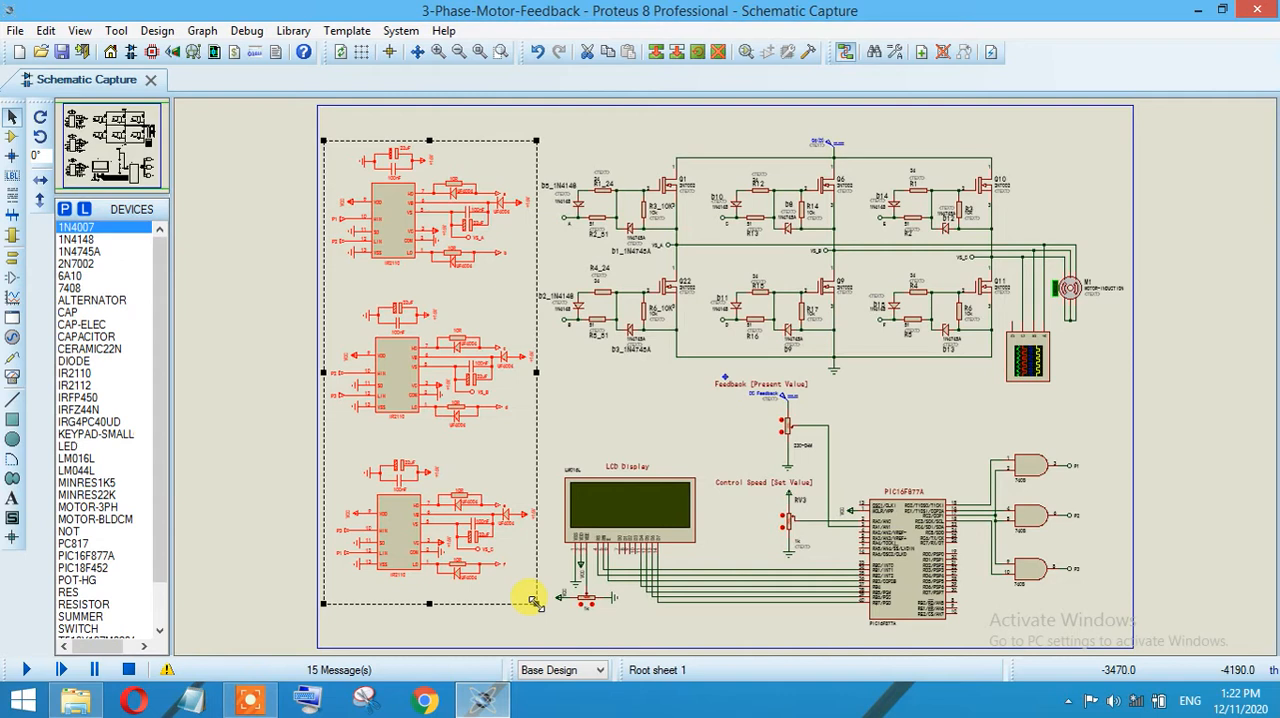
mouse_move(864, 500)
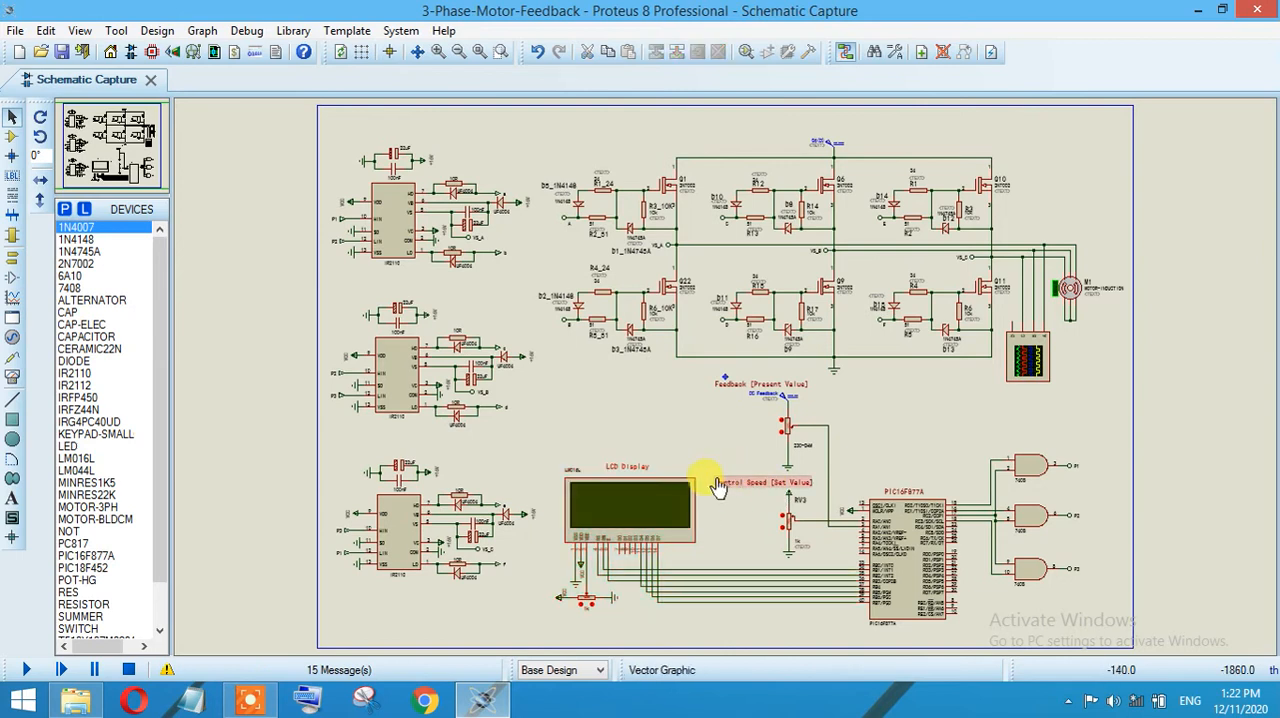
drag(712, 488, 818, 562)
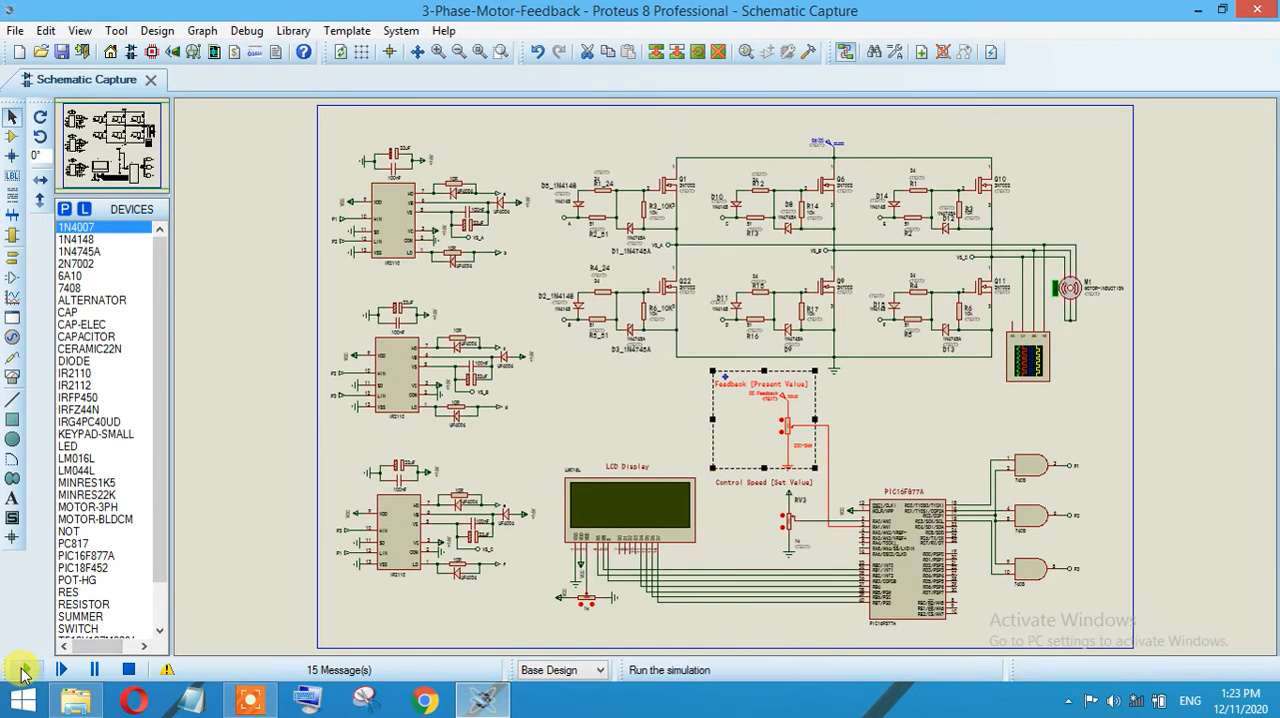
Run the simulation and move the oscilloscope window aside so the LCD 'Please wait' message shows
click(60, 668)
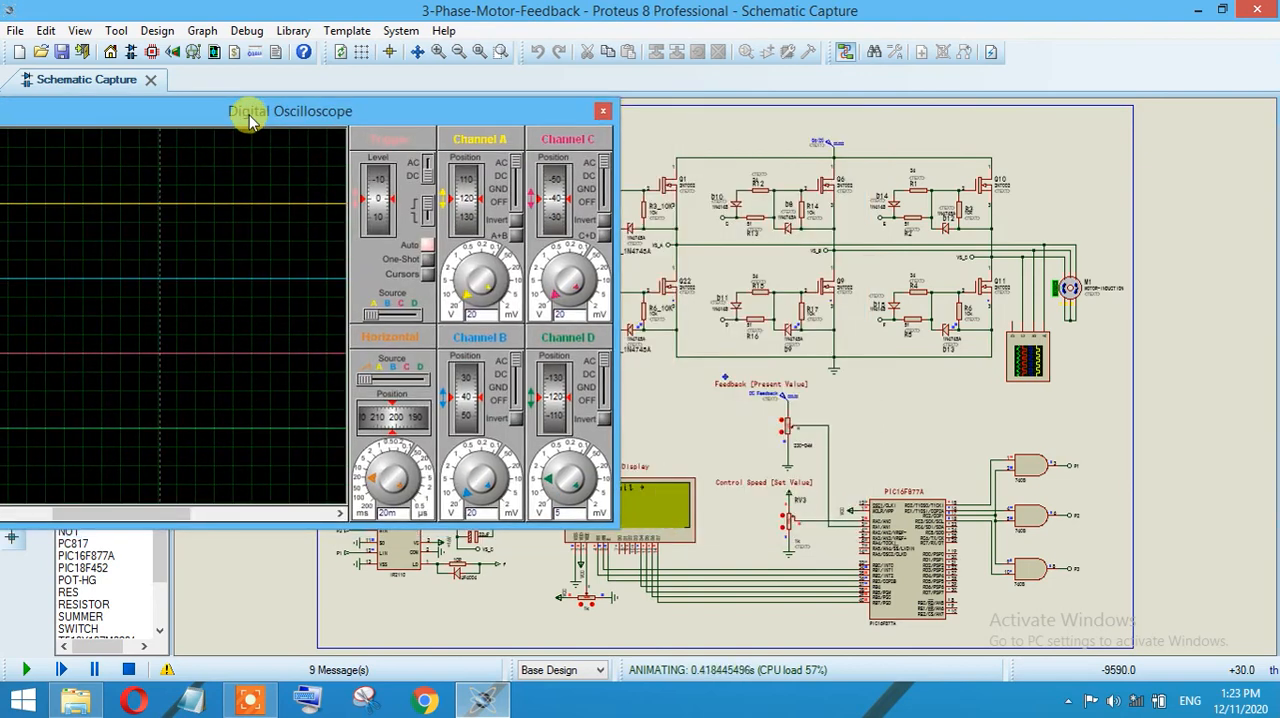
drag(290, 110, 930, 10)
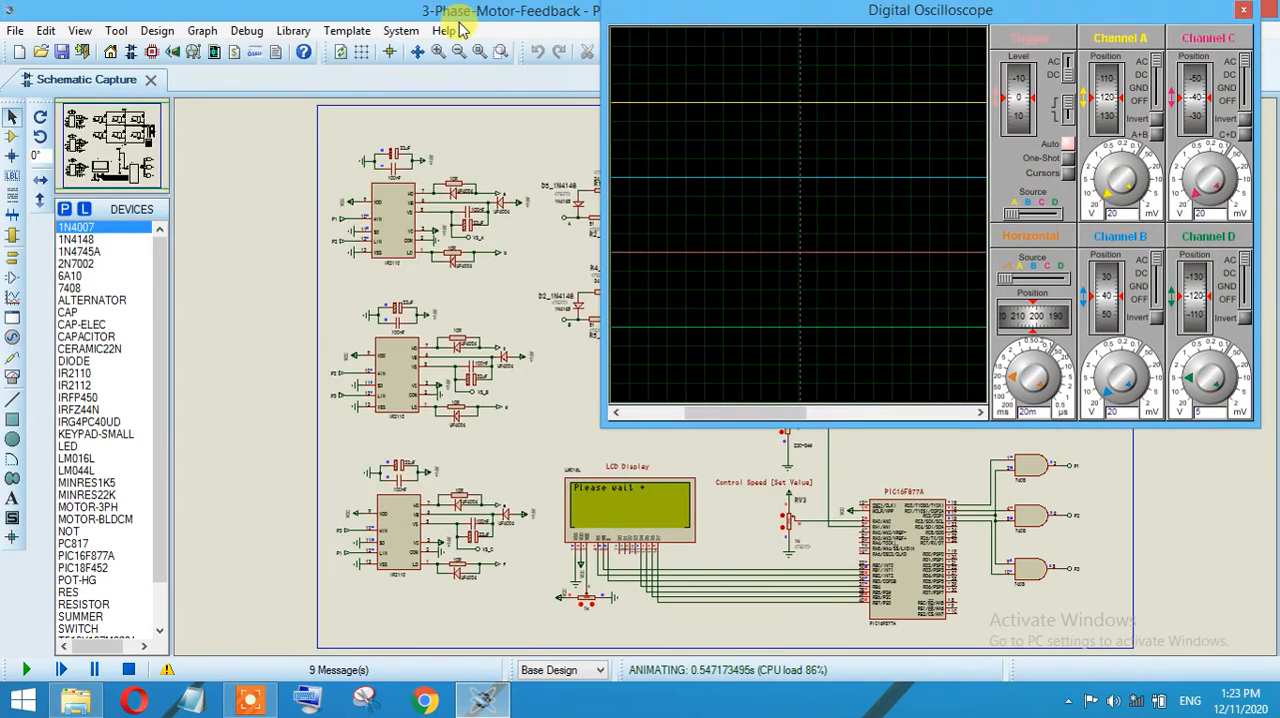